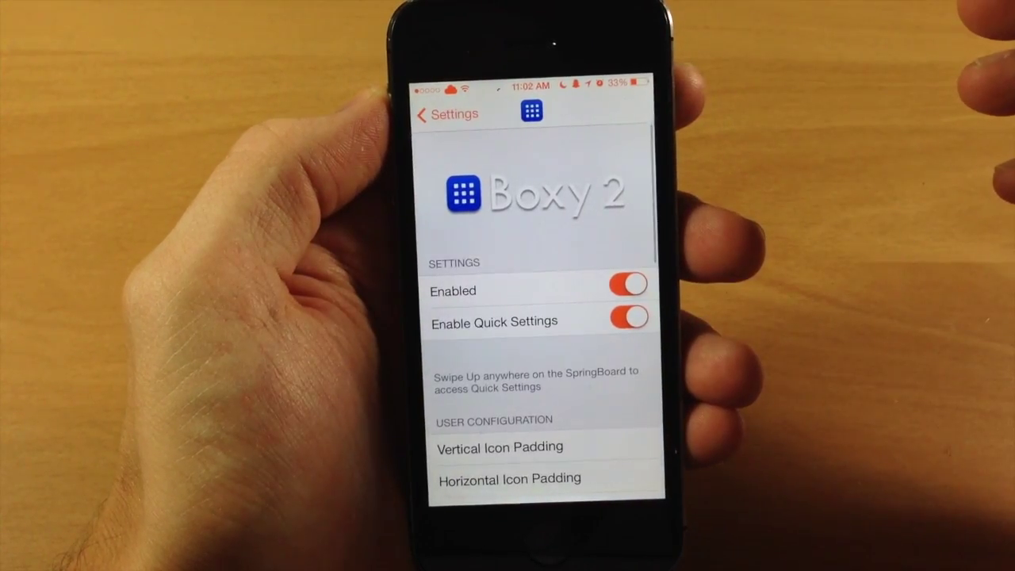
# Step: Review the User Configuration options and begin editing the Vertical Icon Padding value
pyautogui.scroll(-3)
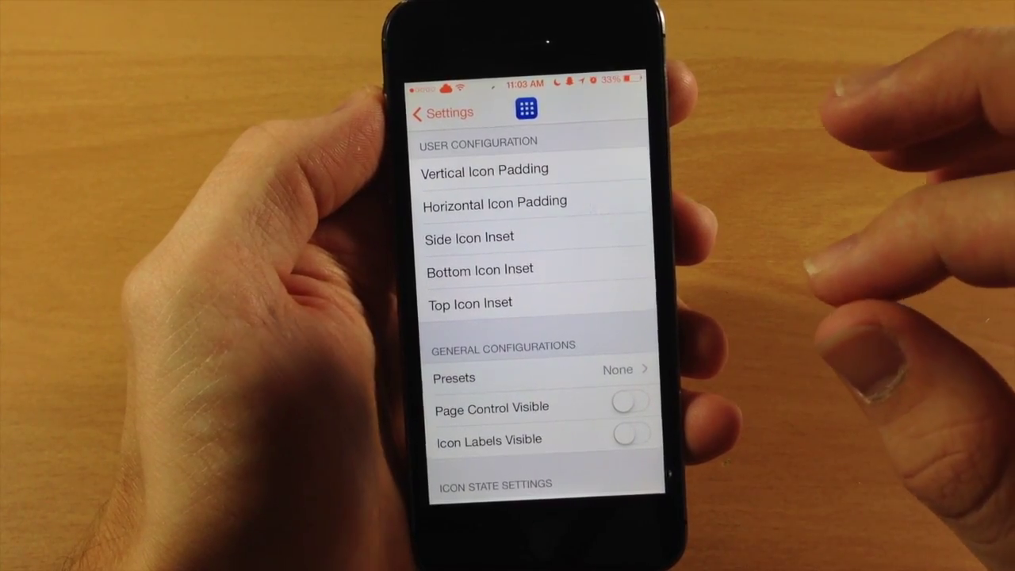
pyautogui.click(484, 168)
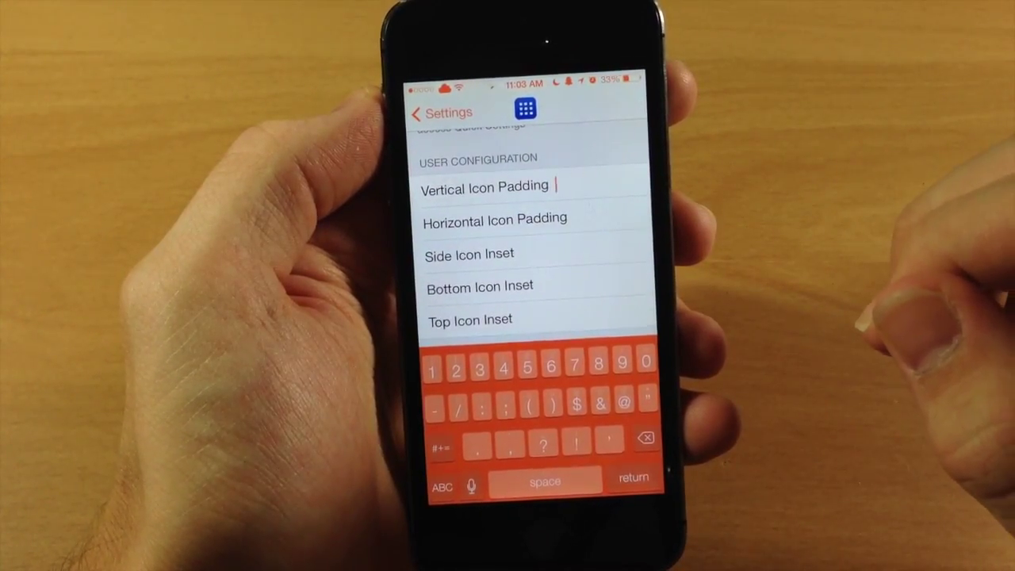
pyautogui.scroll(-3)
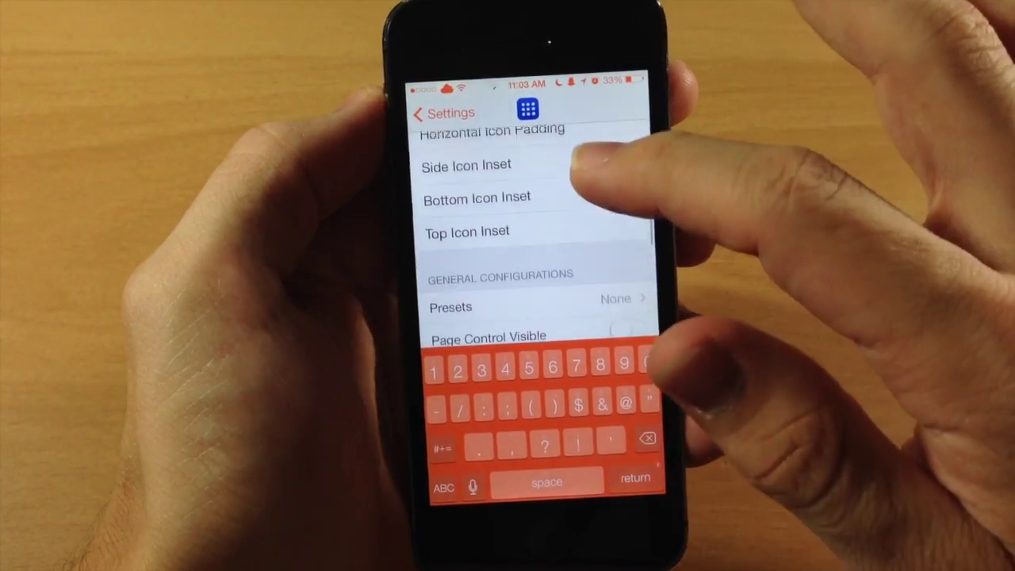
# Step: Scroll to Icon State Settings showing Save/Restore Icon State and the 4-column, 5-row custom layout
pyautogui.scroll(-3)
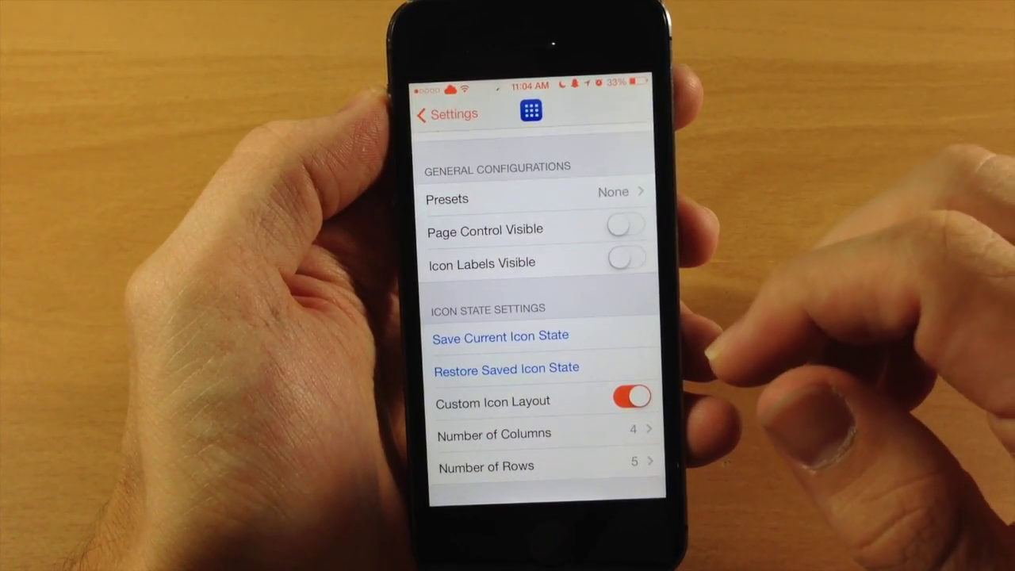
pyautogui.scroll(-3)
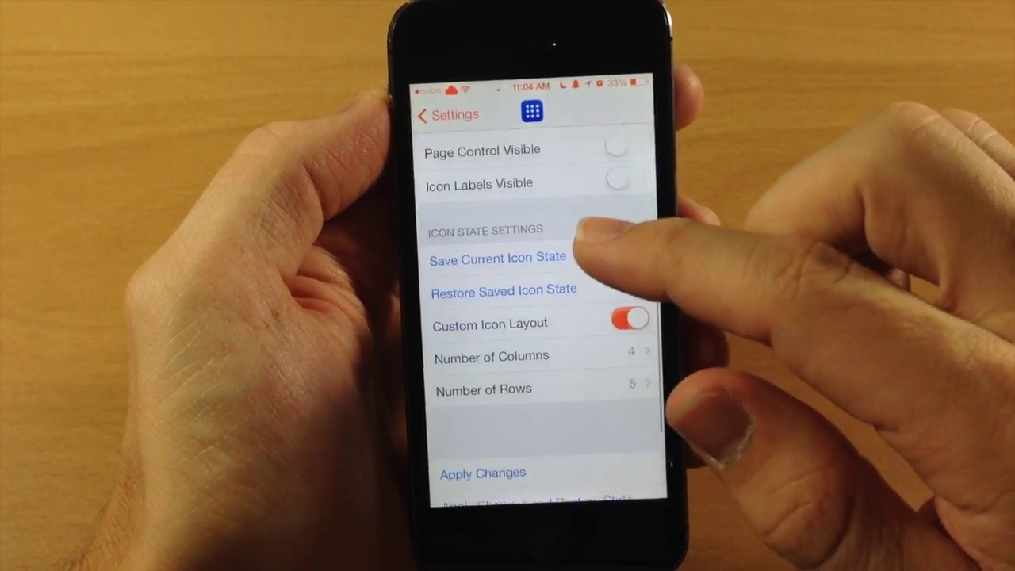